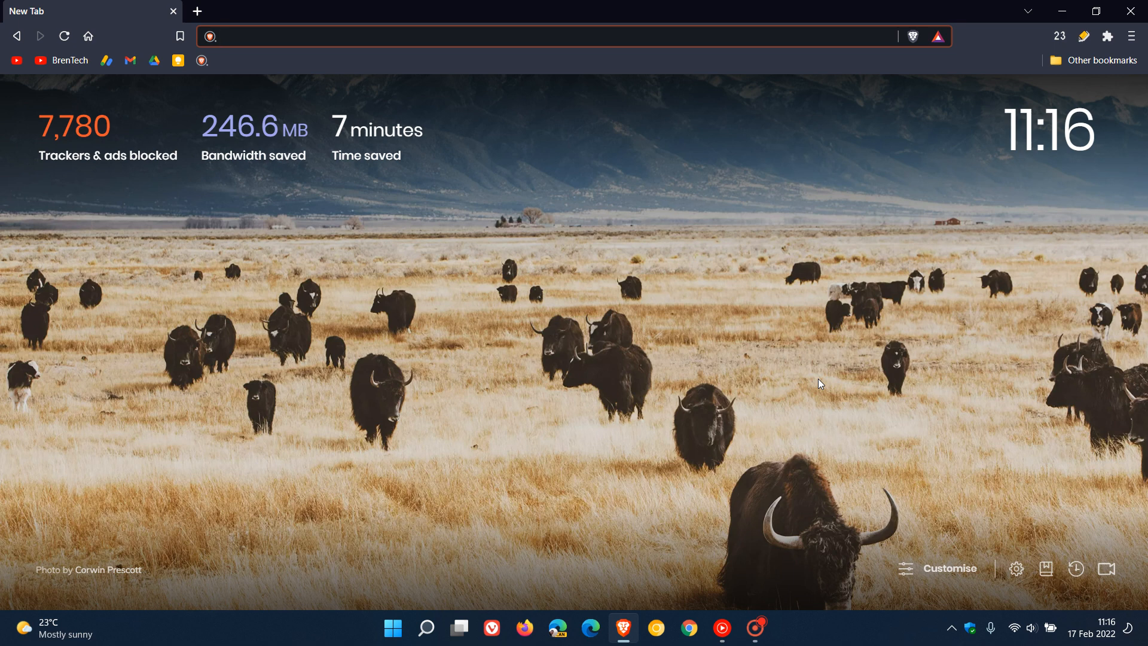
{"action": "mouse_move", "coordinate": [825, 271]}
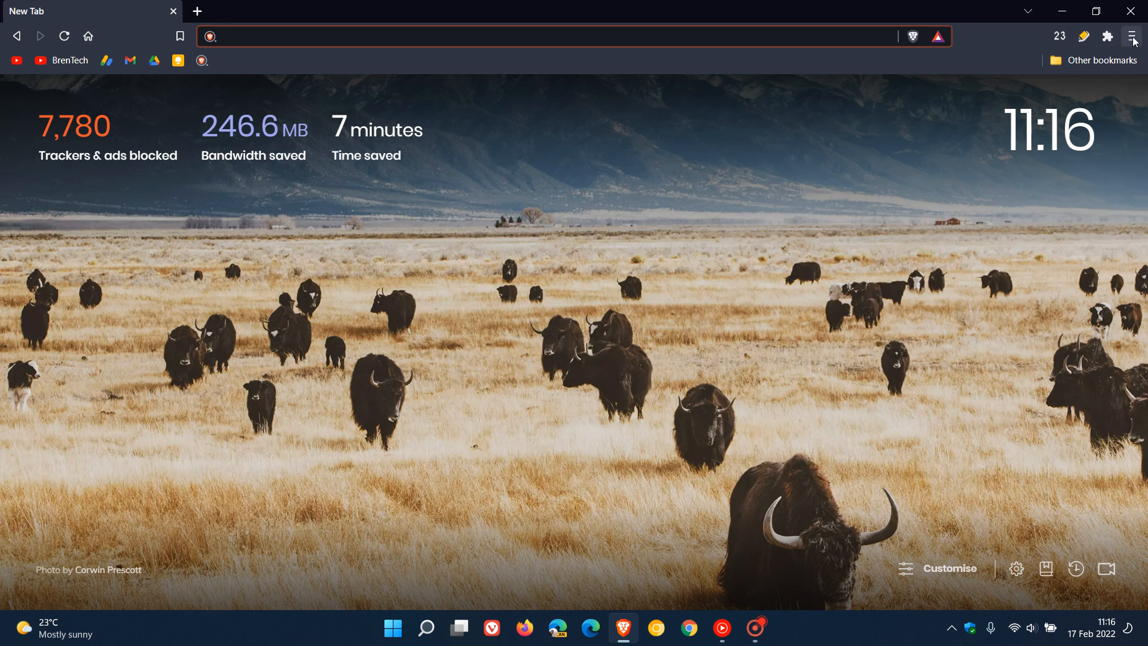
Check Brave's version and update status via Help > About Brave, confirming 1.35.103.
{"action": "left_click", "coordinate": [1132, 36]}
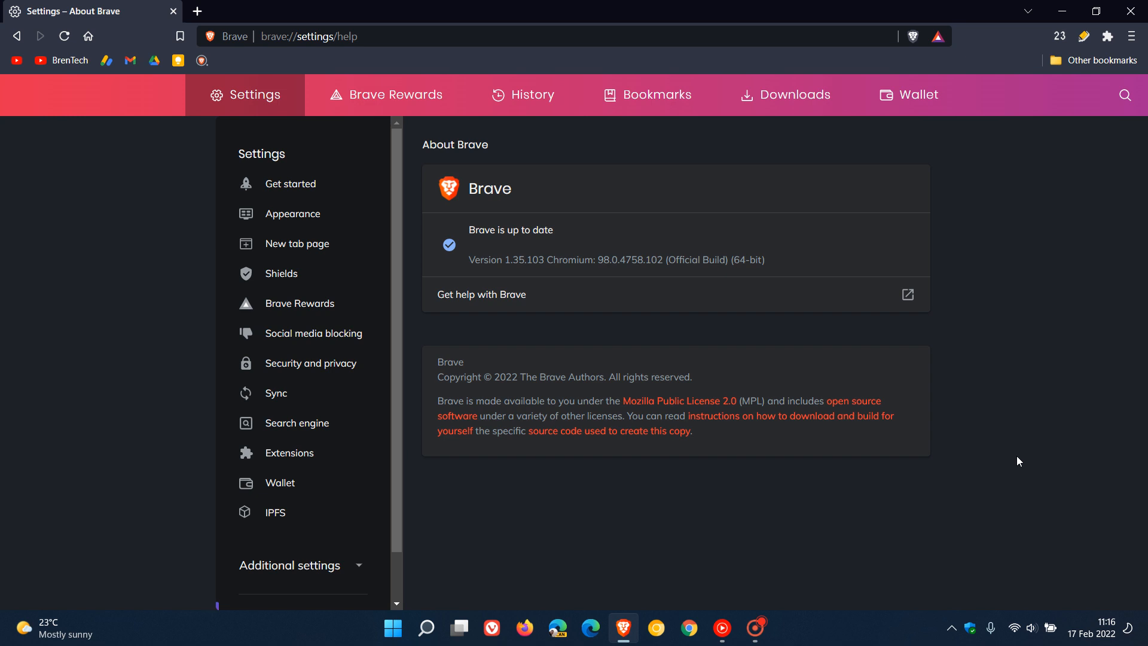
{"action": "mouse_move", "coordinate": [642, 181]}
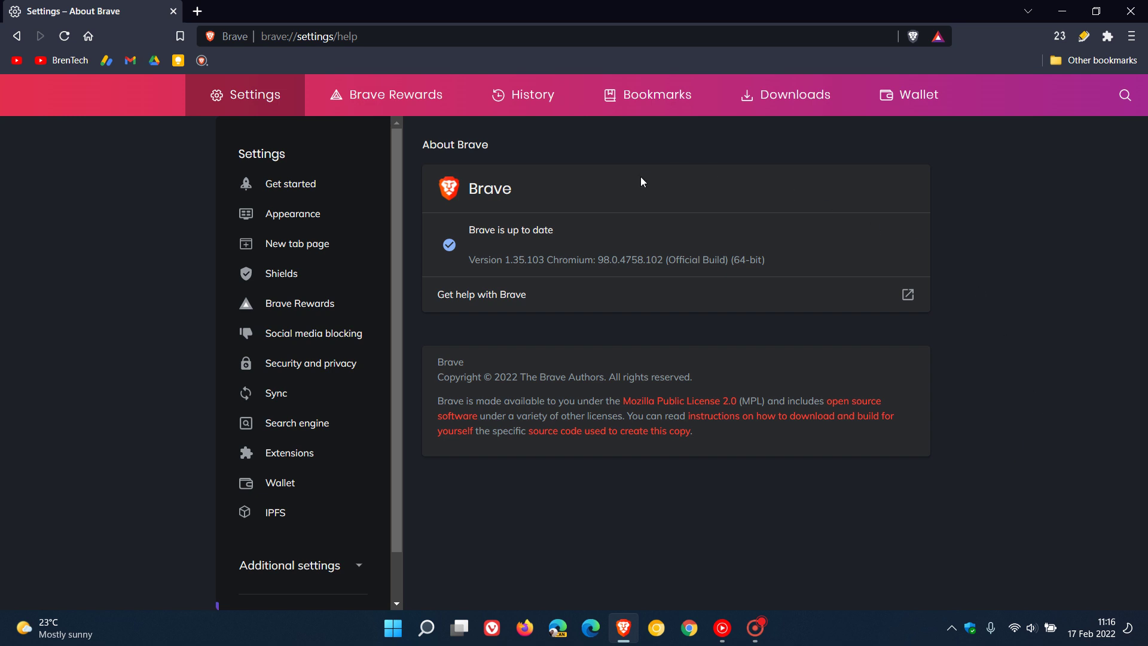
{"action": "mouse_move", "coordinate": [641, 256]}
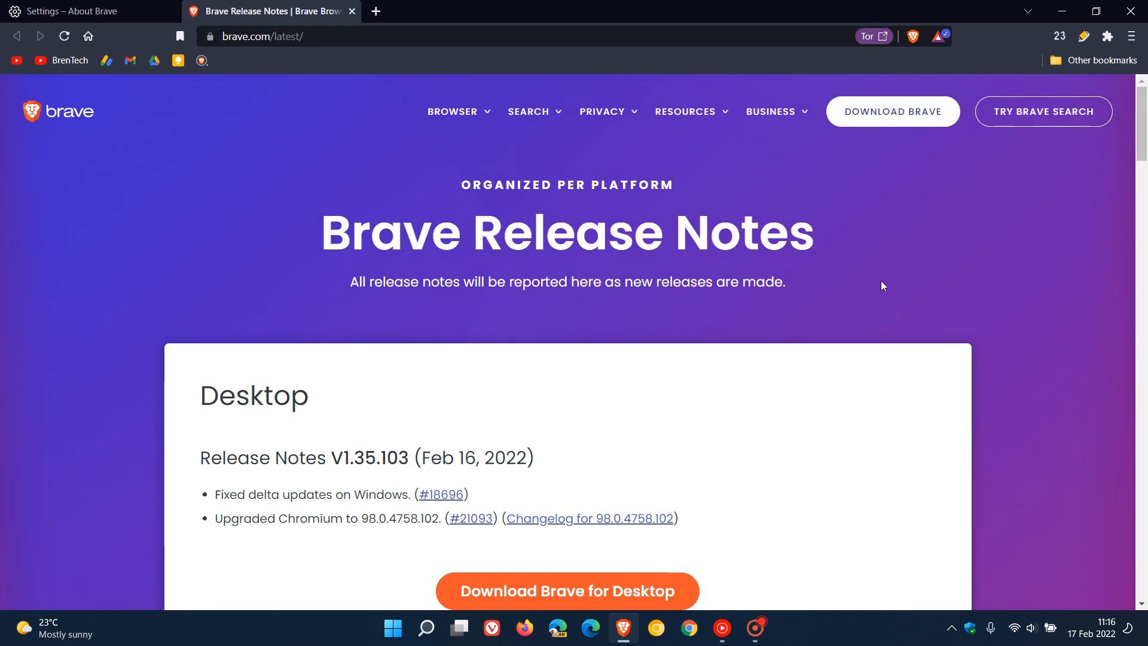
Scroll the release notes page down to the Desktop V1.35.103 notes from Feb 16, 2022.
{"action": "scroll", "scroll_direction": "down", "scroll_amount": 3}
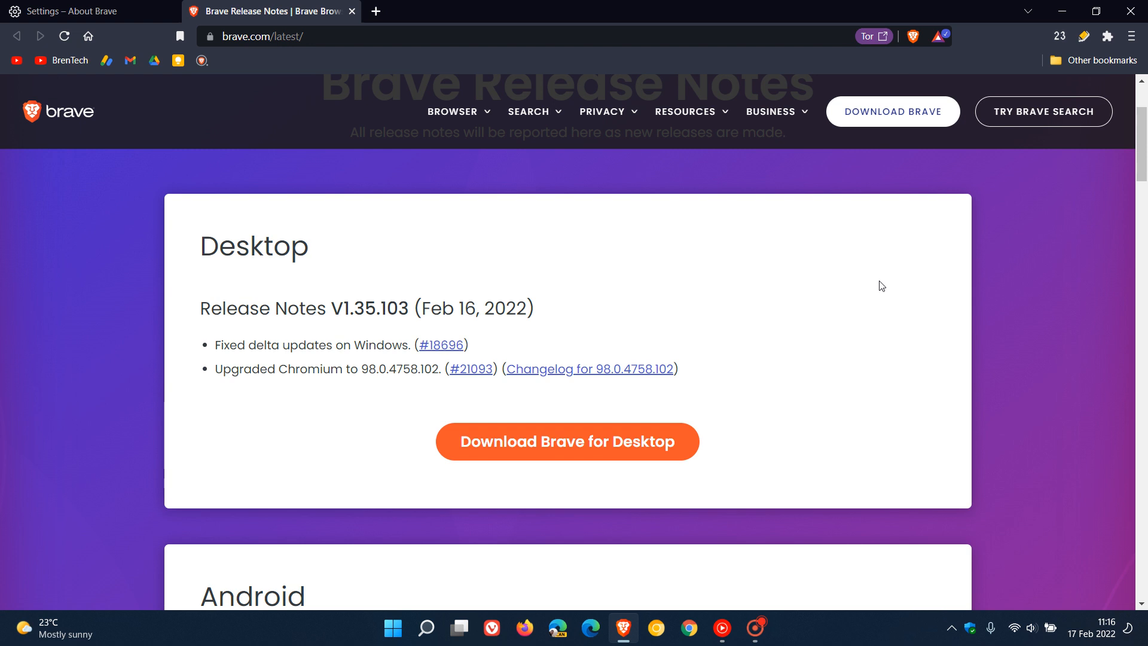
{"action": "mouse_move", "coordinate": [323, 330]}
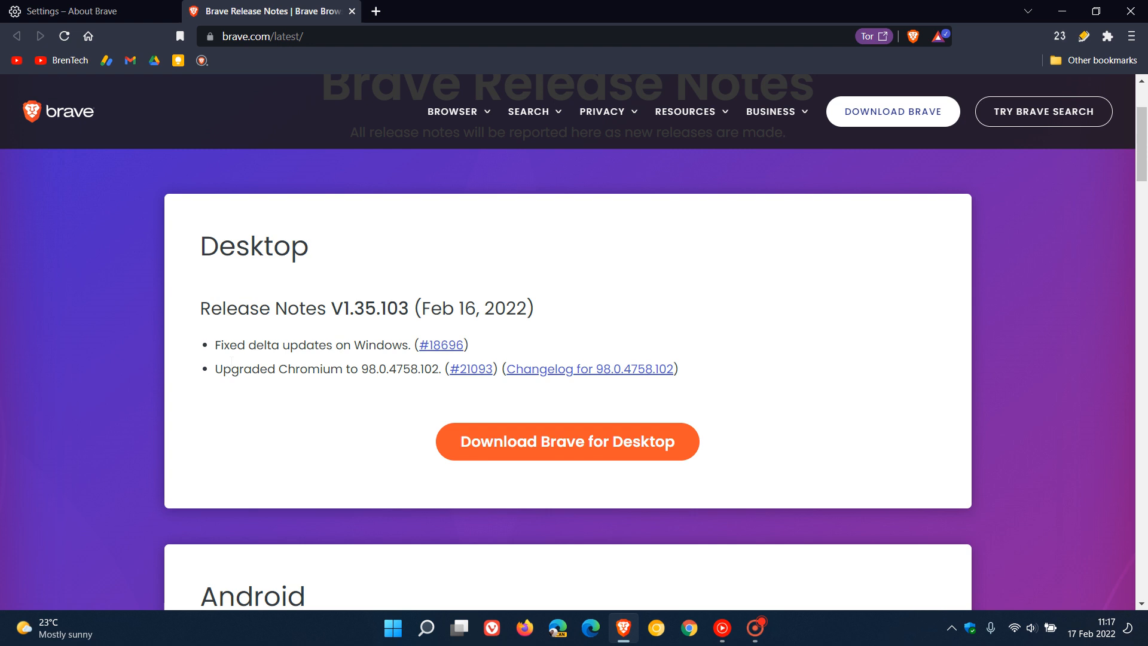
{"action": "mouse_move", "coordinate": [309, 366]}
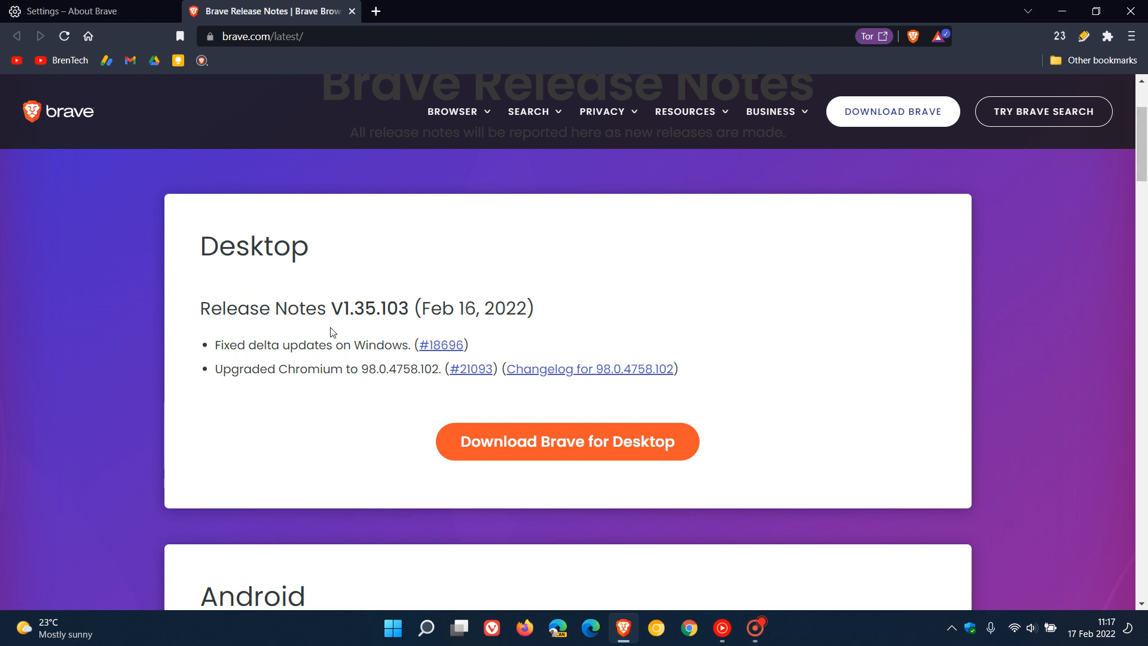
{"action": "mouse_move", "coordinate": [369, 340]}
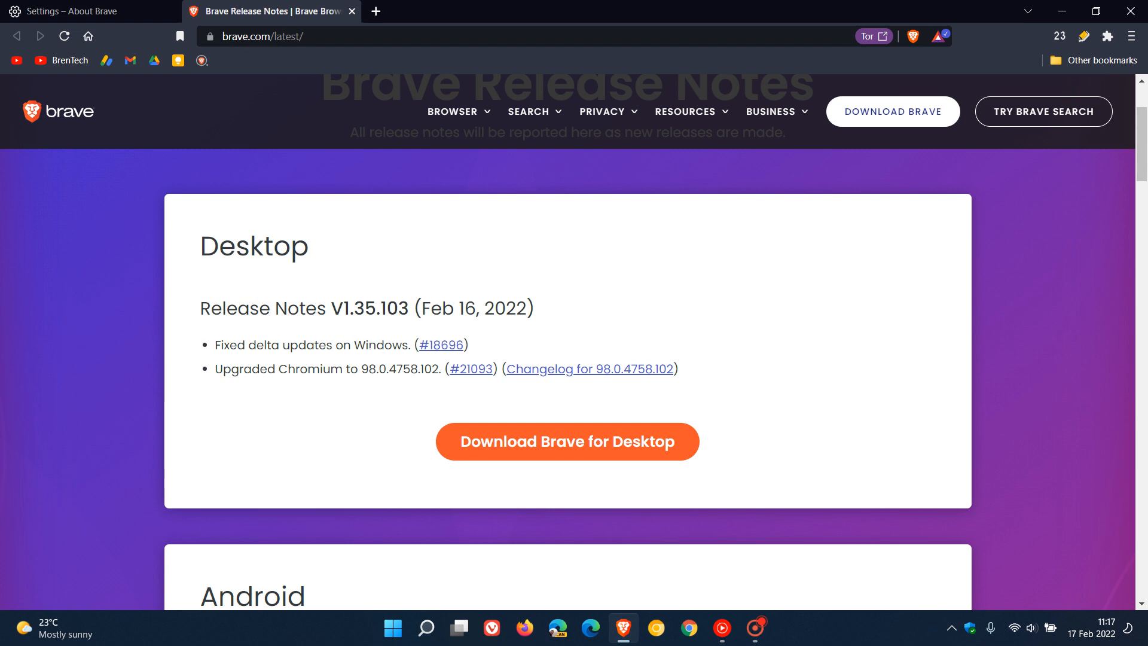
{"action": "mouse_move", "coordinate": [340, 417]}
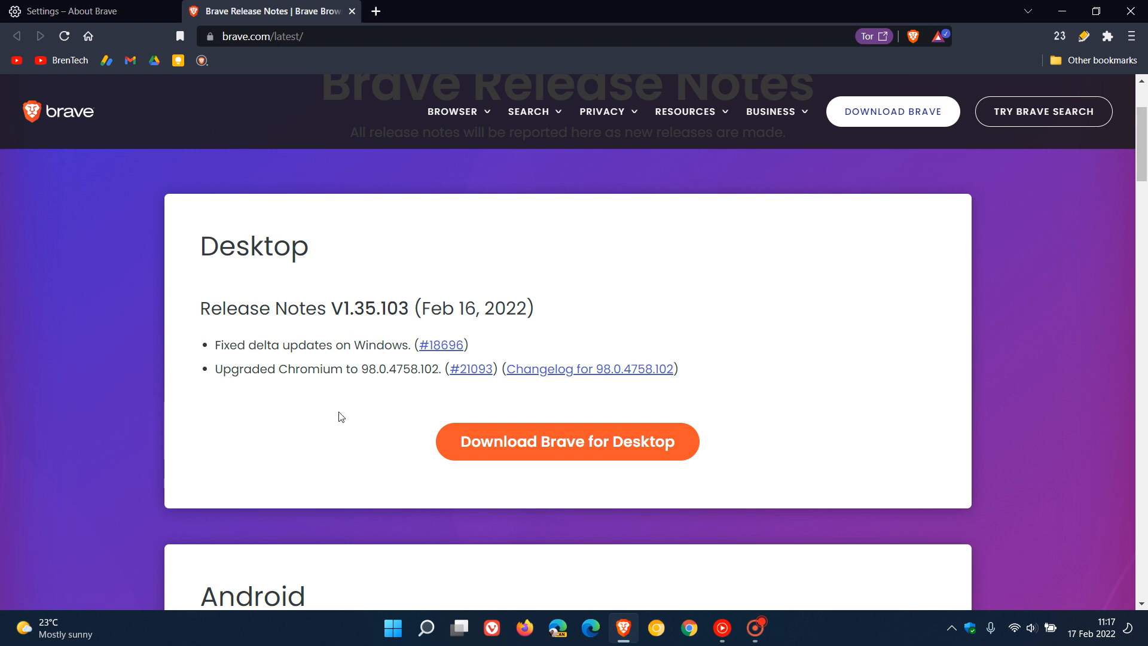
{"action": "mouse_move", "coordinate": [381, 390]}
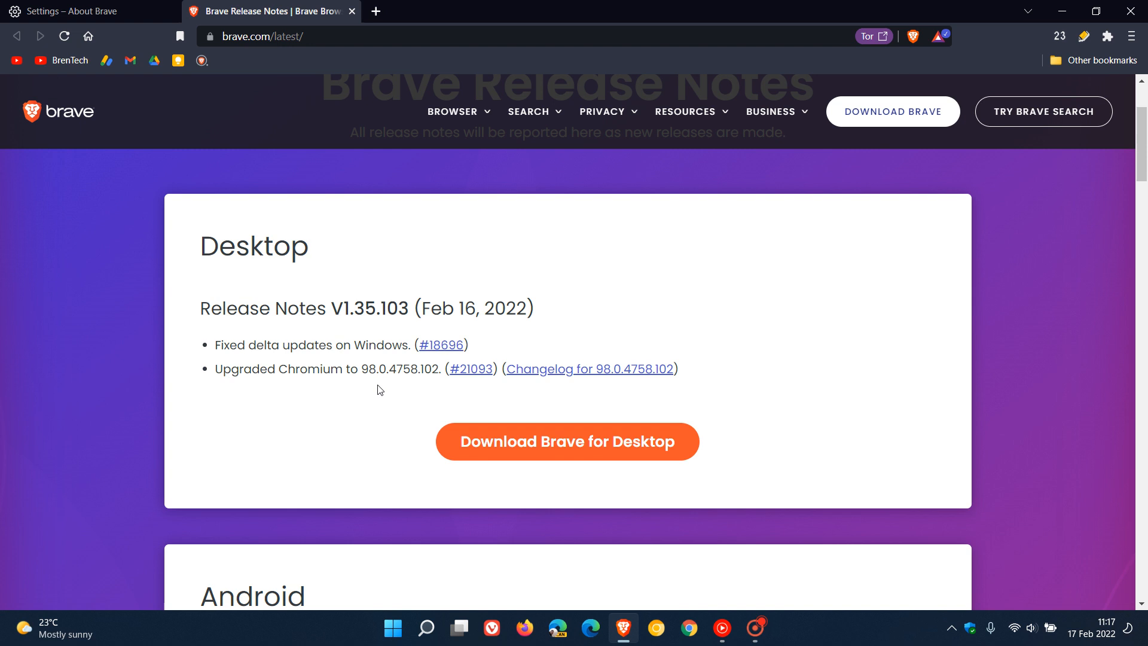
{"action": "mouse_move", "coordinate": [422, 388]}
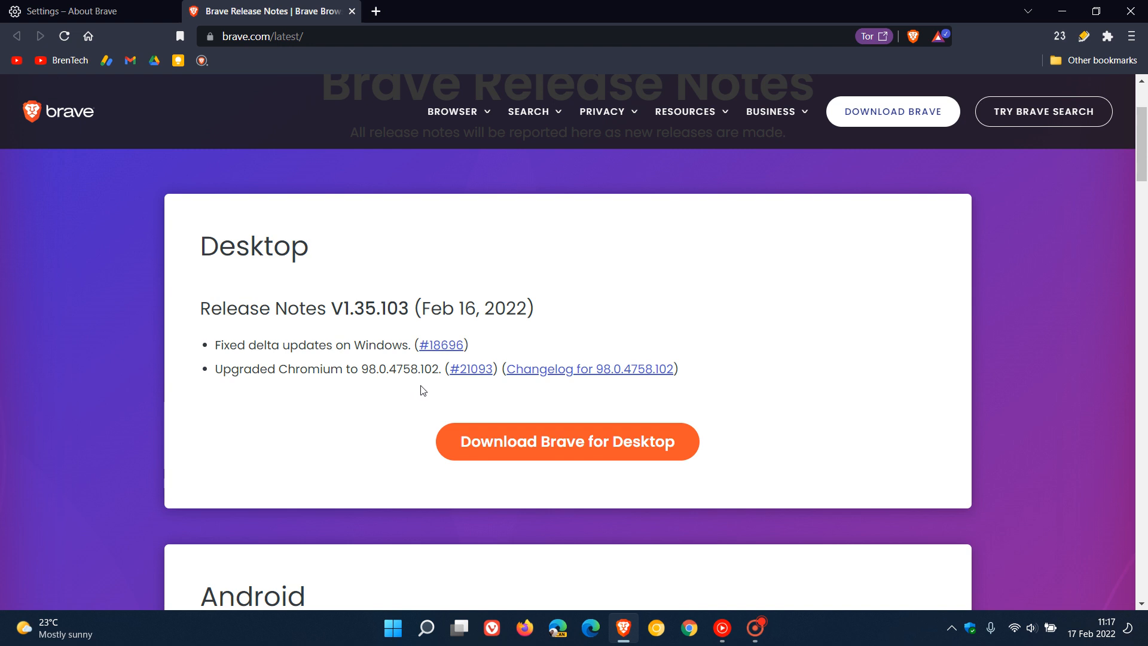
{"action": "mouse_move", "coordinate": [423, 390]}
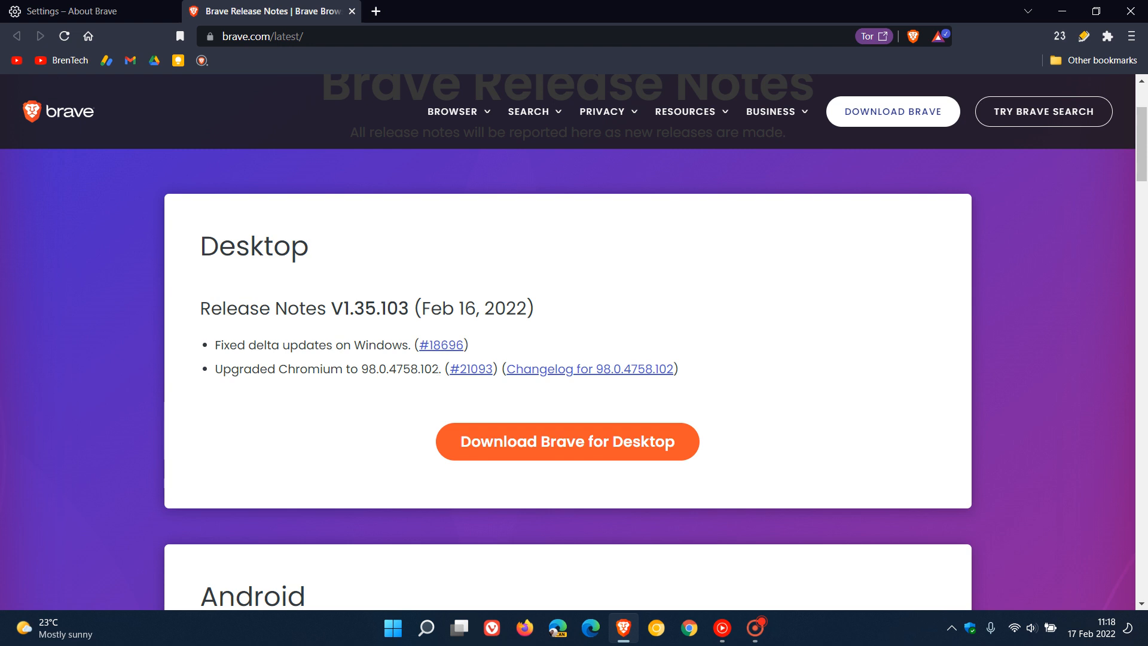
{"action": "mouse_move", "coordinate": [729, 278]}
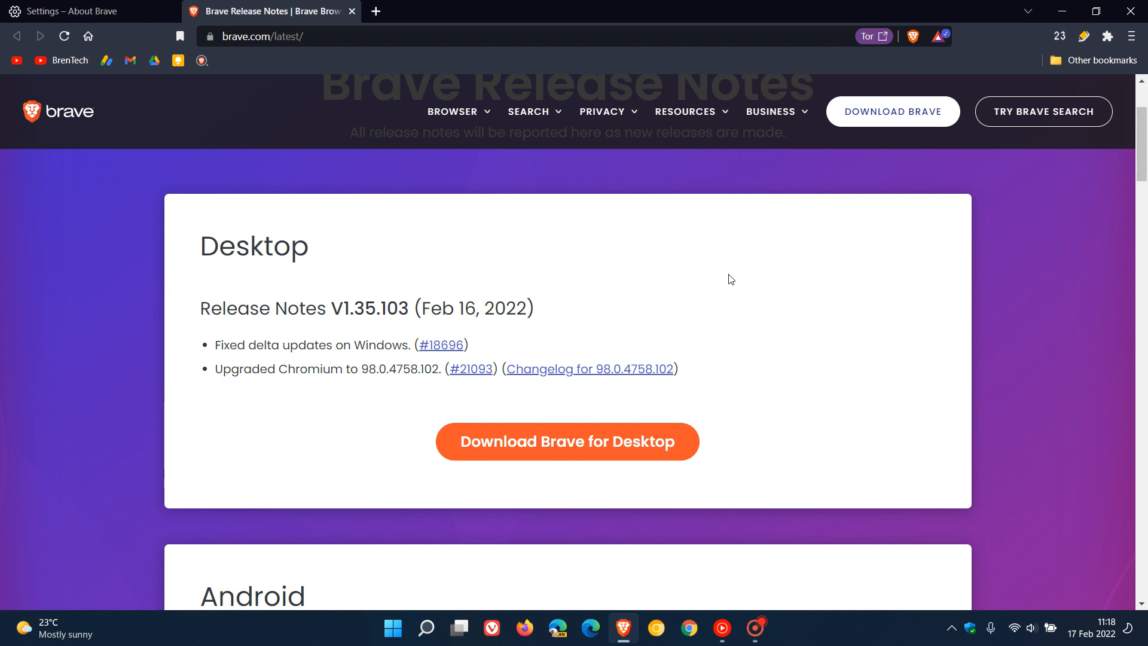
{"action": "mouse_move", "coordinate": [661, 301]}
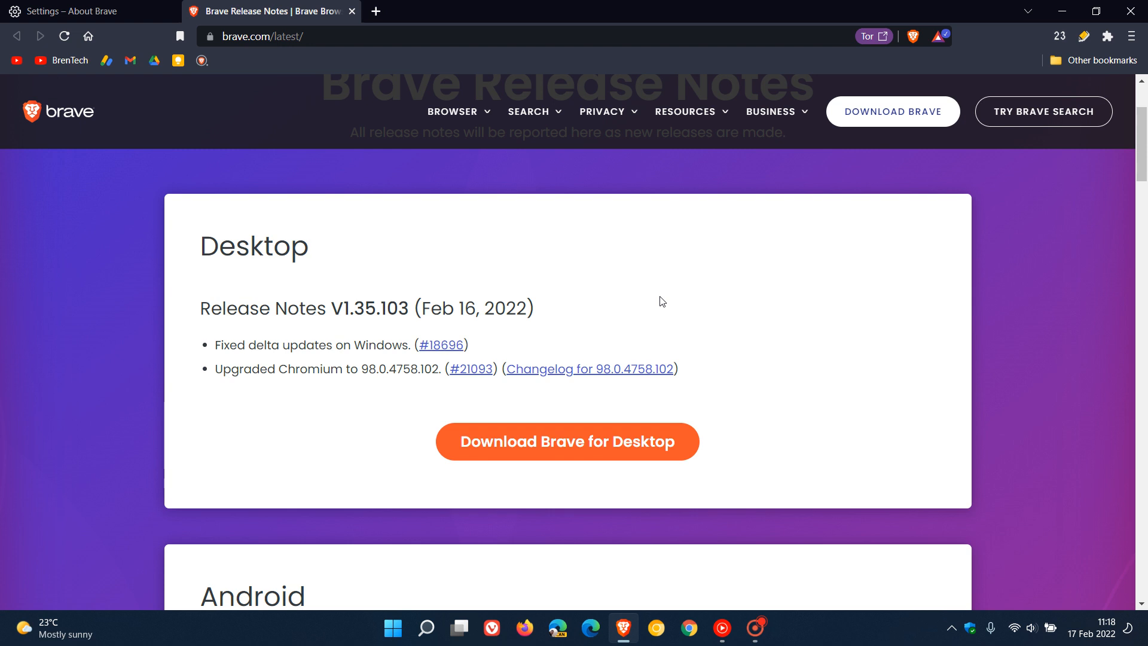
{"action": "mouse_move", "coordinate": [632, 330]}
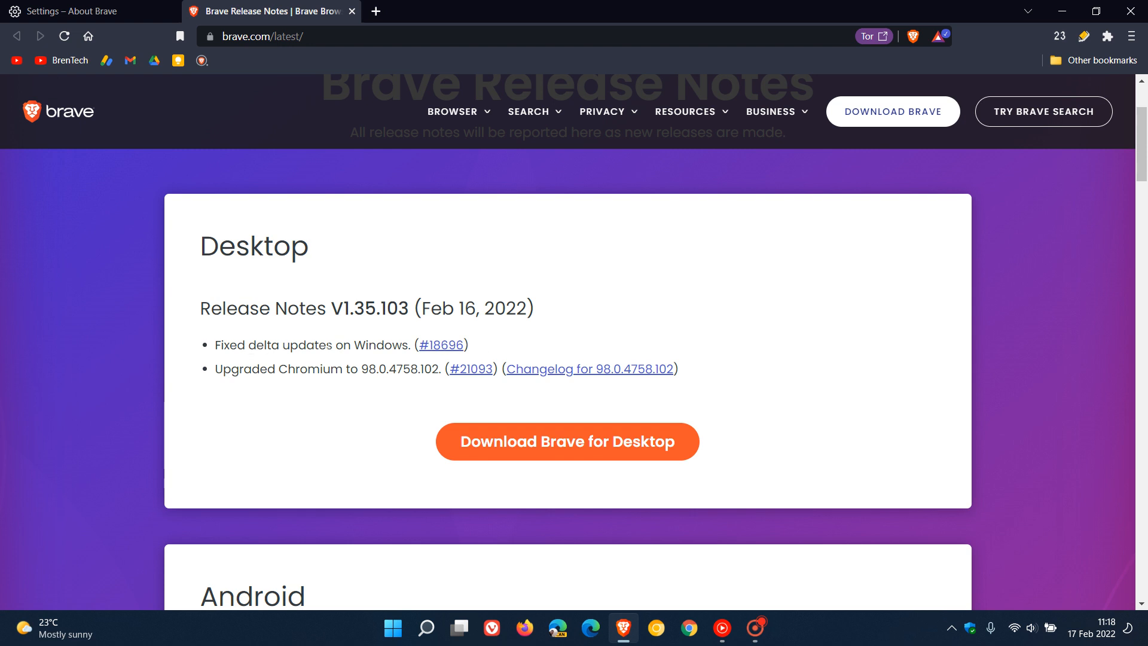
{"action": "mouse_move", "coordinate": [356, 331]}
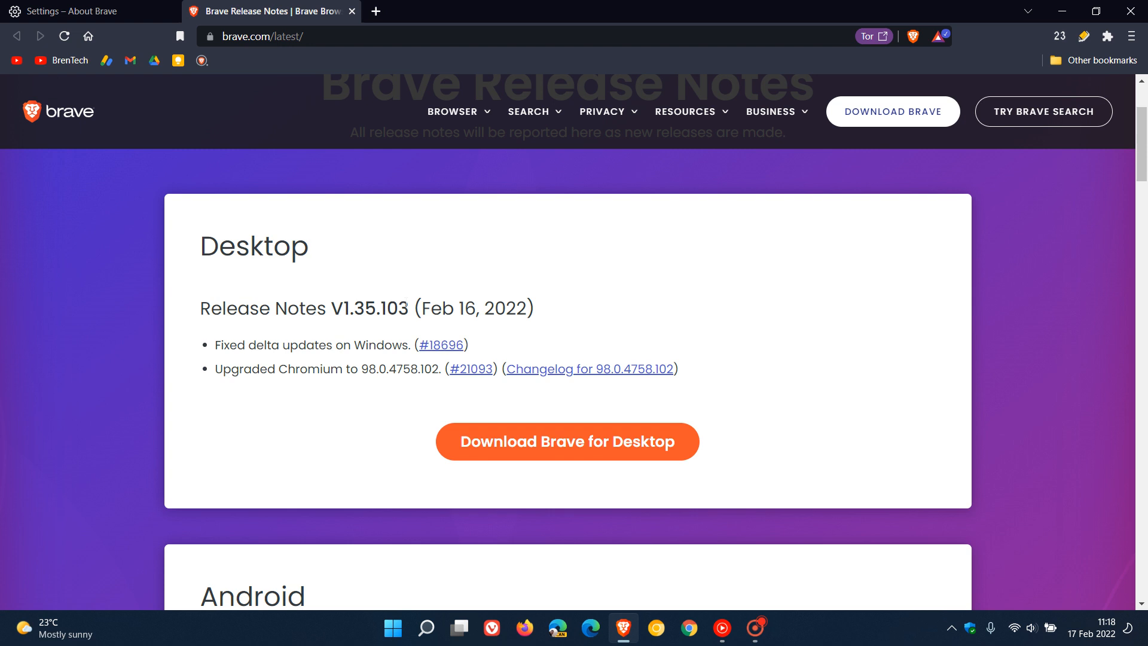
{"action": "mouse_move", "coordinate": [346, 334]}
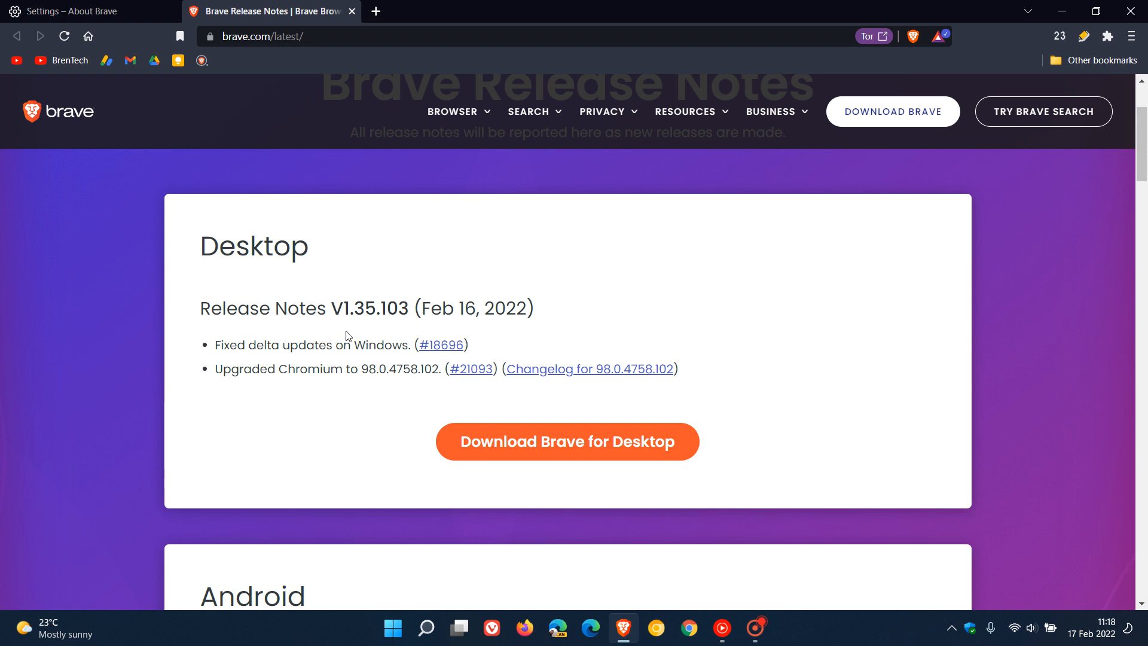
{"action": "mouse_move", "coordinate": [391, 387]}
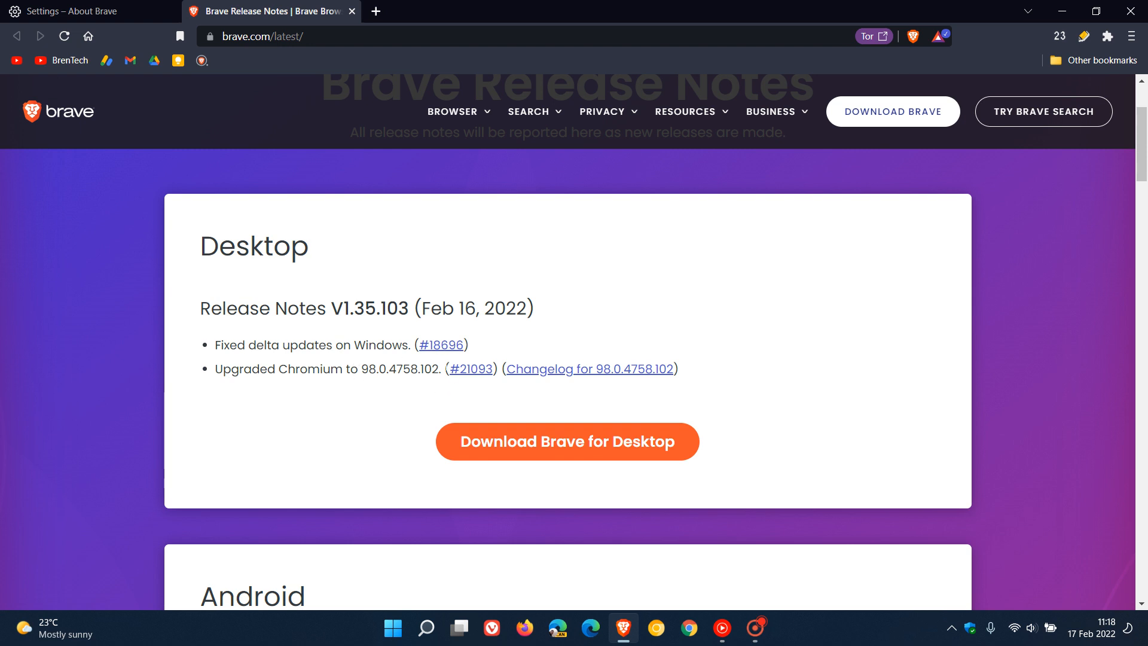
{"action": "mouse_move", "coordinate": [391, 287]}
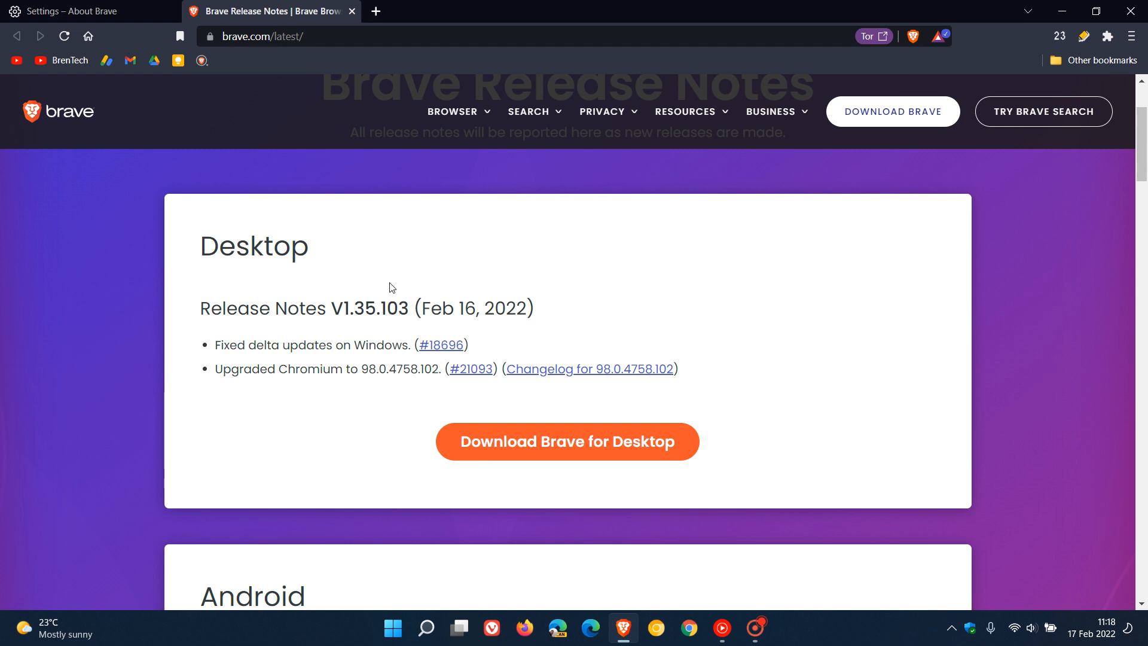